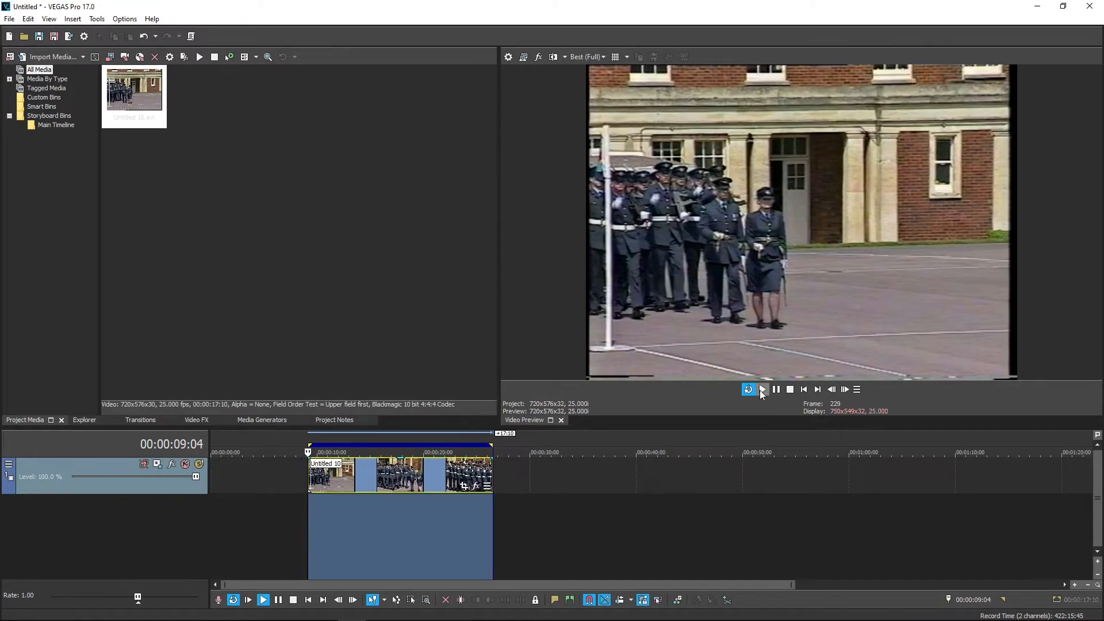
# Play Untitled 10.avi in VLC, then pause it about 8 seconds in
pyautogui.click(762, 389)
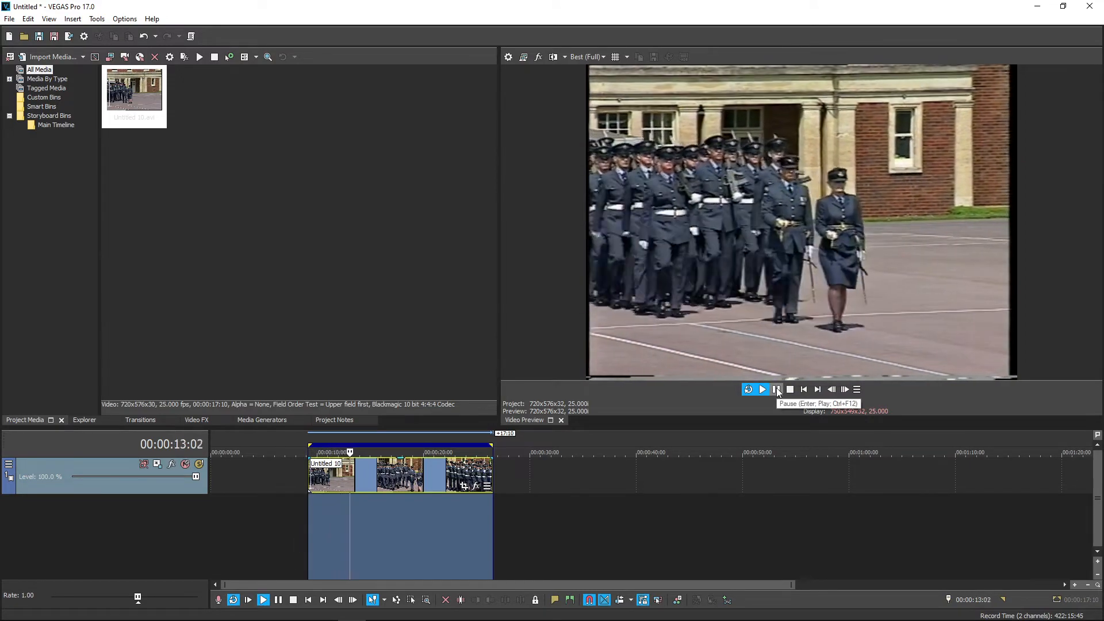
pyautogui.click(762, 389)
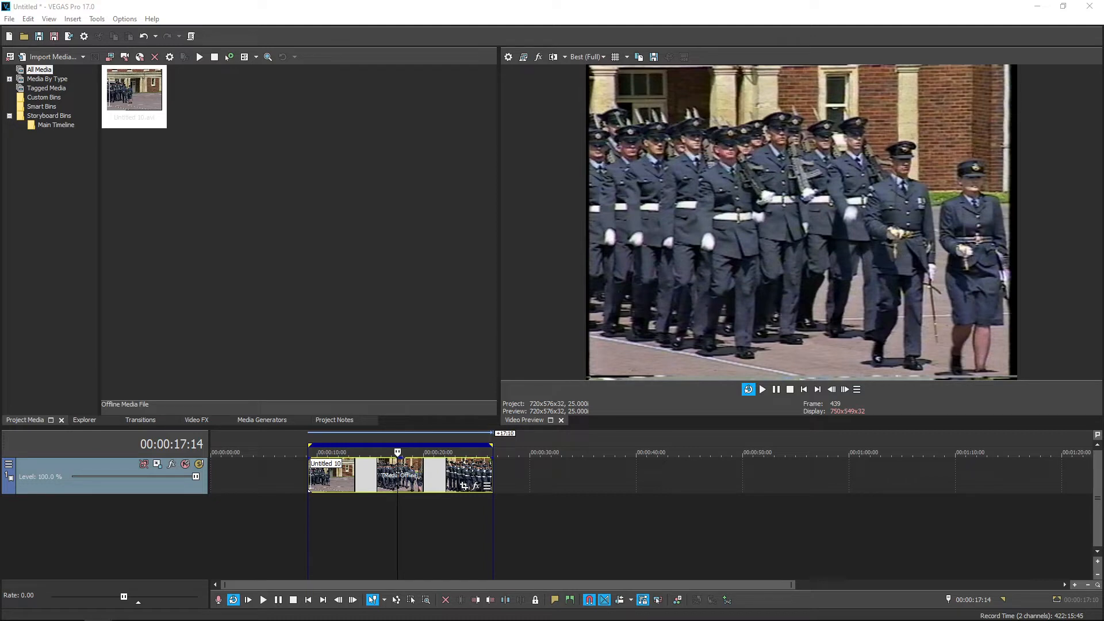
pyautogui.moveTo(296, 209)
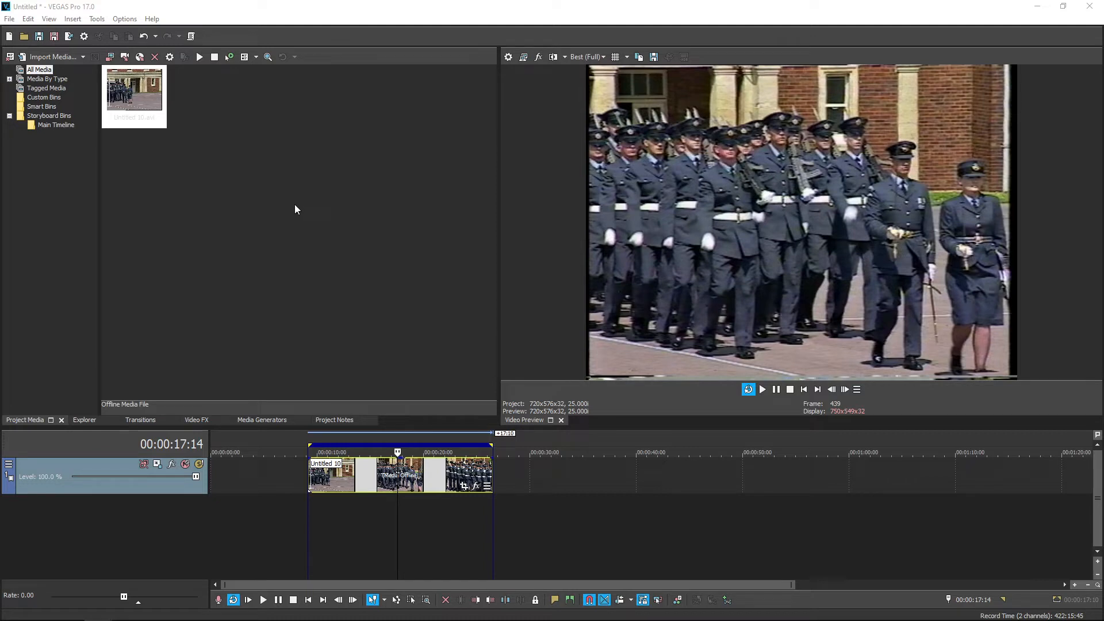
pyautogui.moveTo(287, 292)
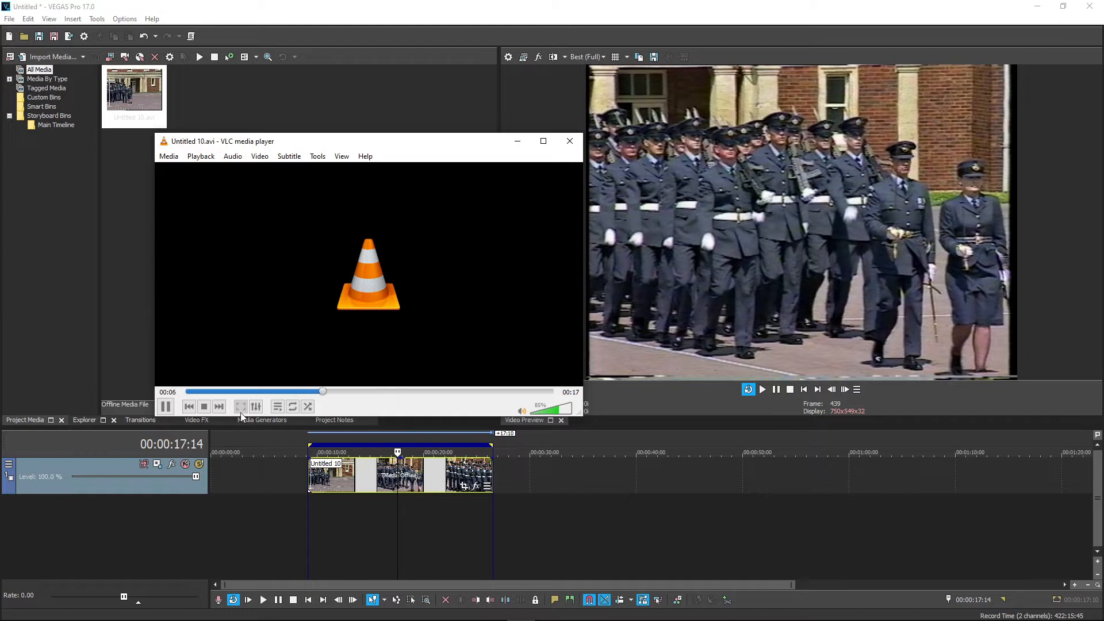
pyautogui.click(166, 406)
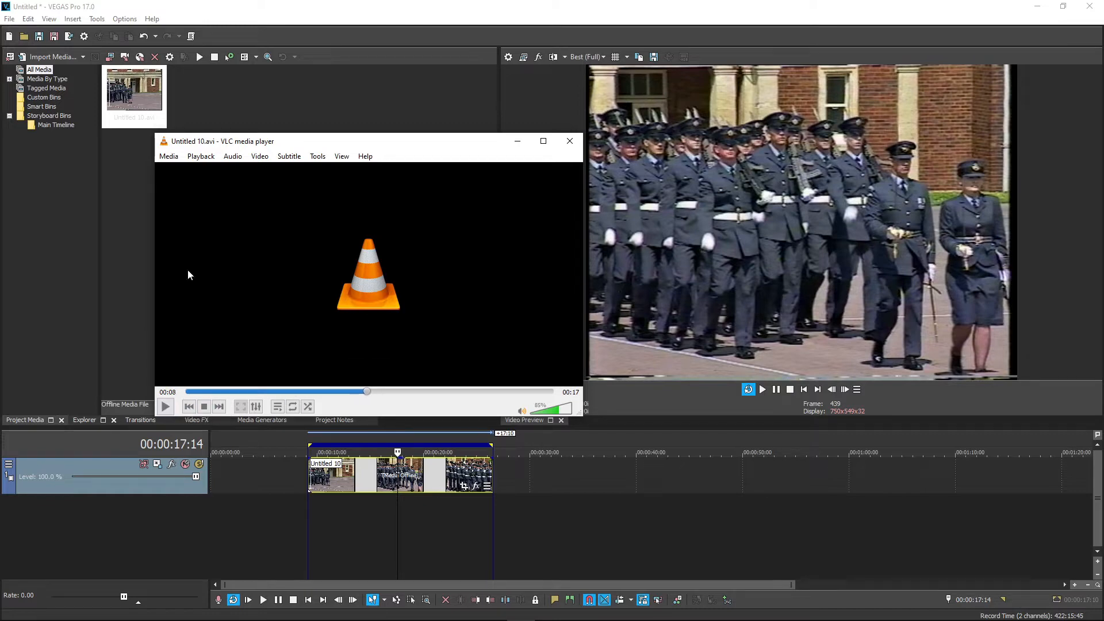
pyautogui.click(169, 156)
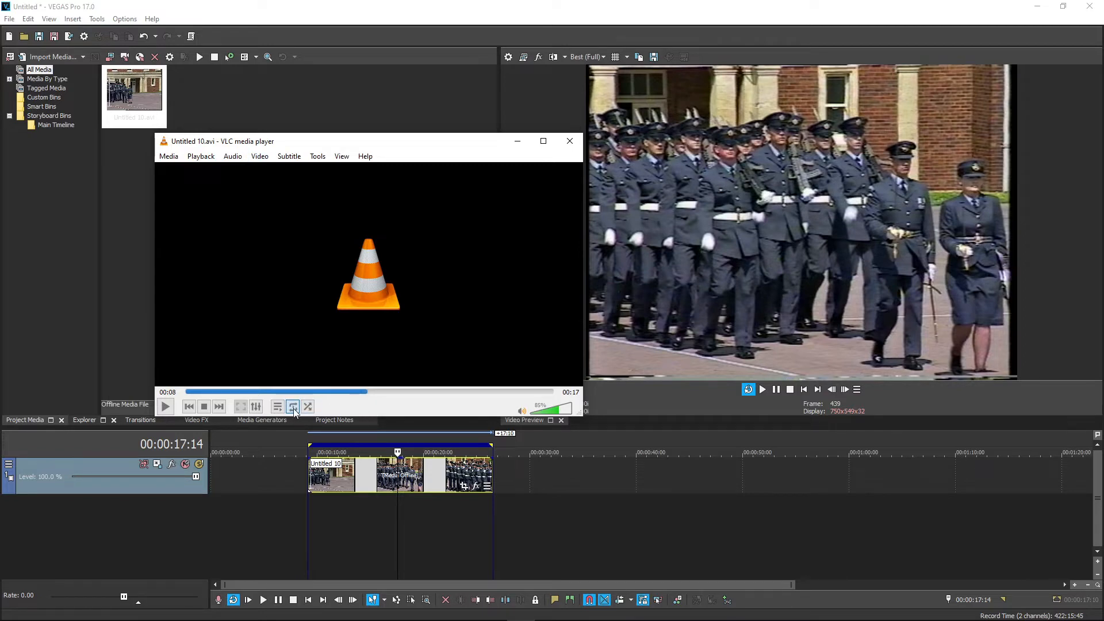
pyautogui.moveTo(345, 410)
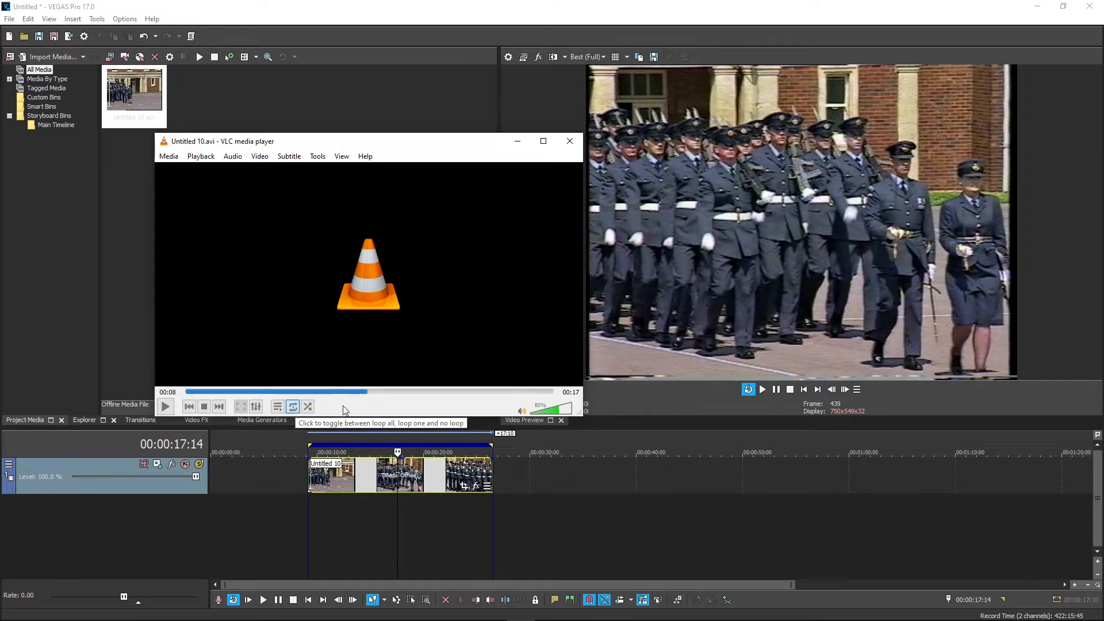
pyautogui.moveTo(344, 408)
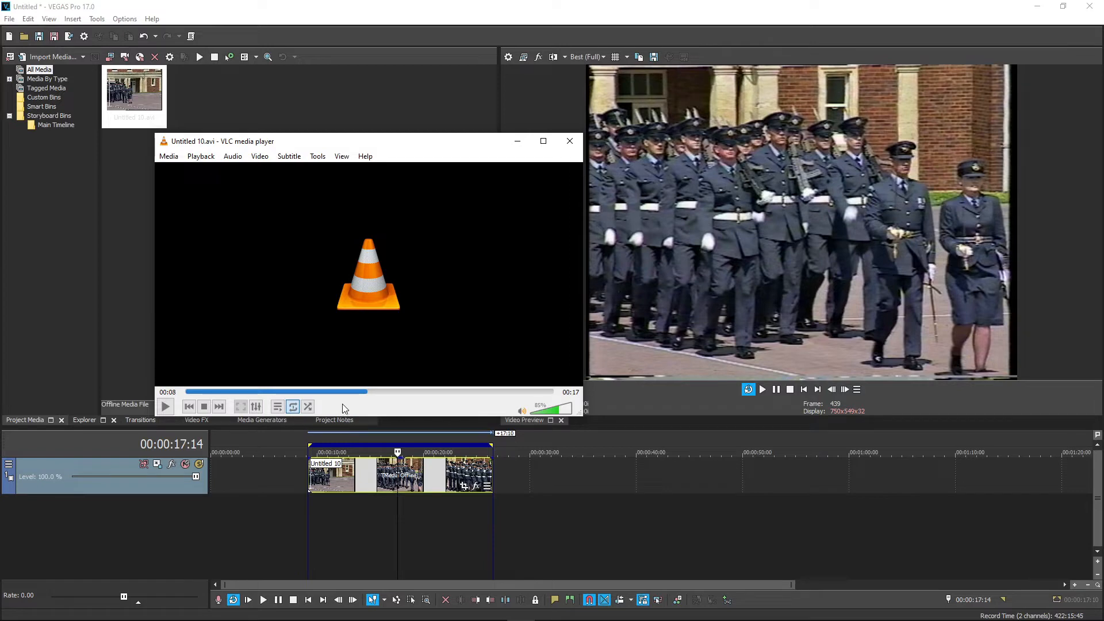
pyautogui.moveTo(340, 408)
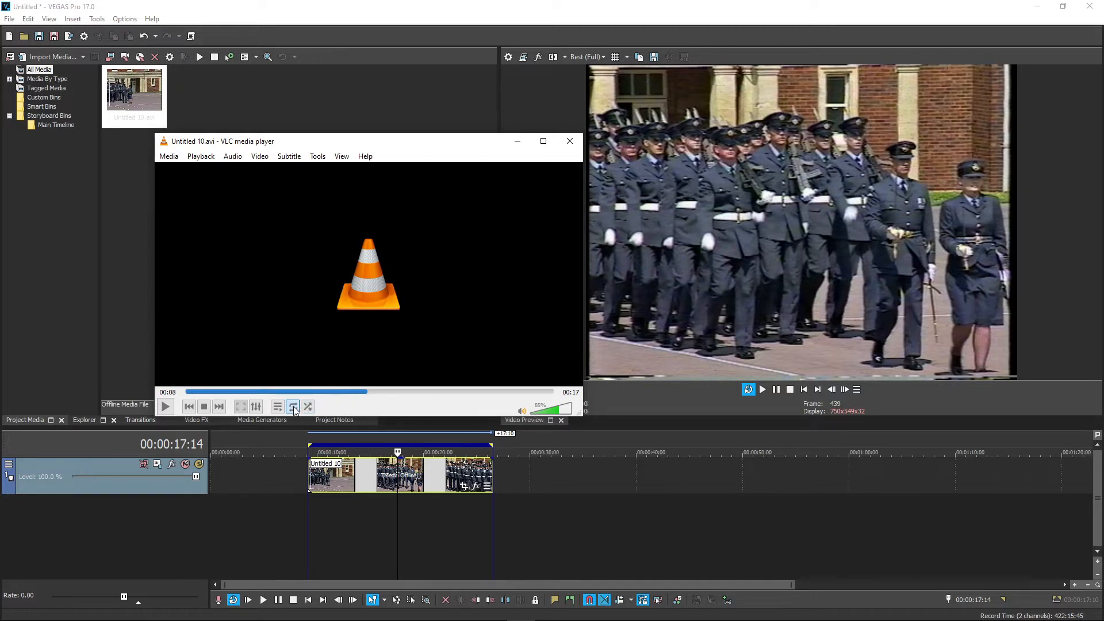
# Send Untitled 10.avi to Convert / Save in Convert mode with the Audio - CD profile
pyautogui.click(168, 156)
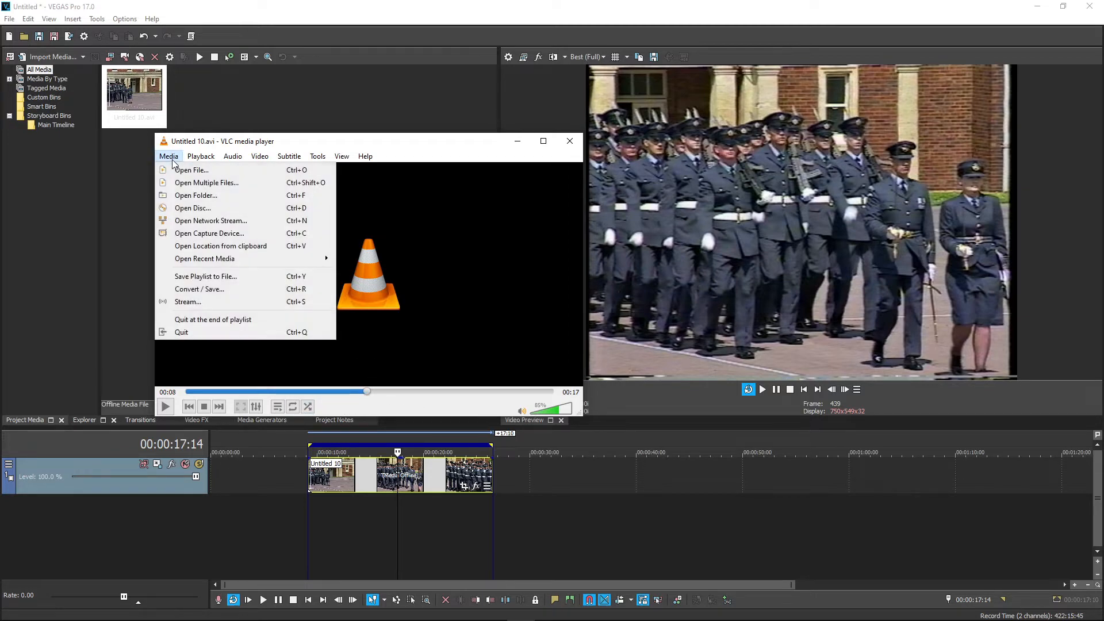
pyautogui.click(191, 170)
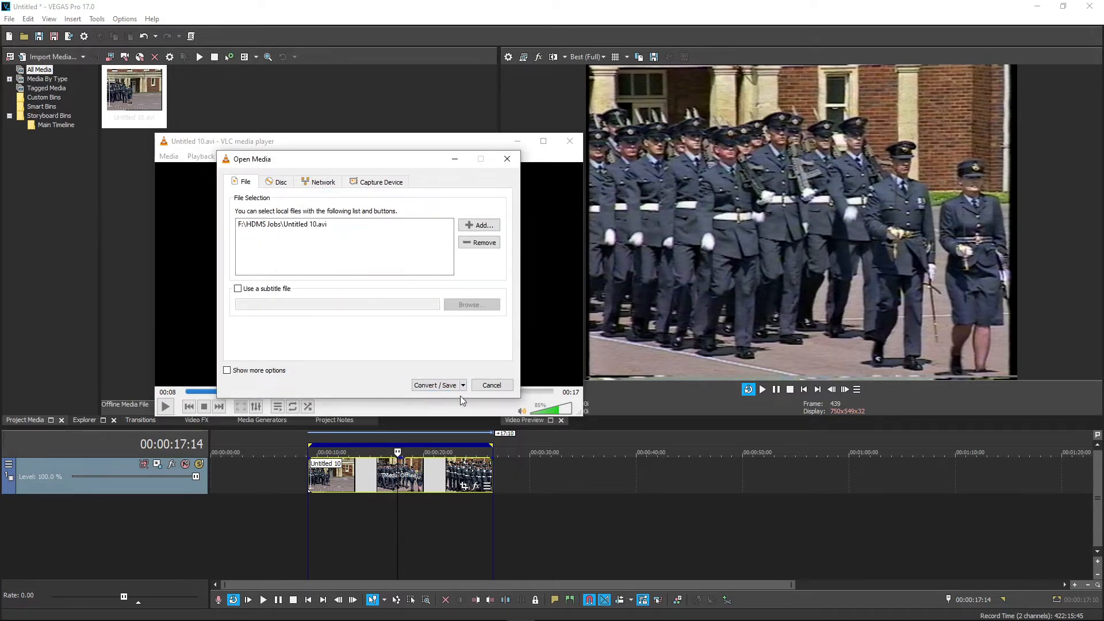
pyautogui.click(462, 385)
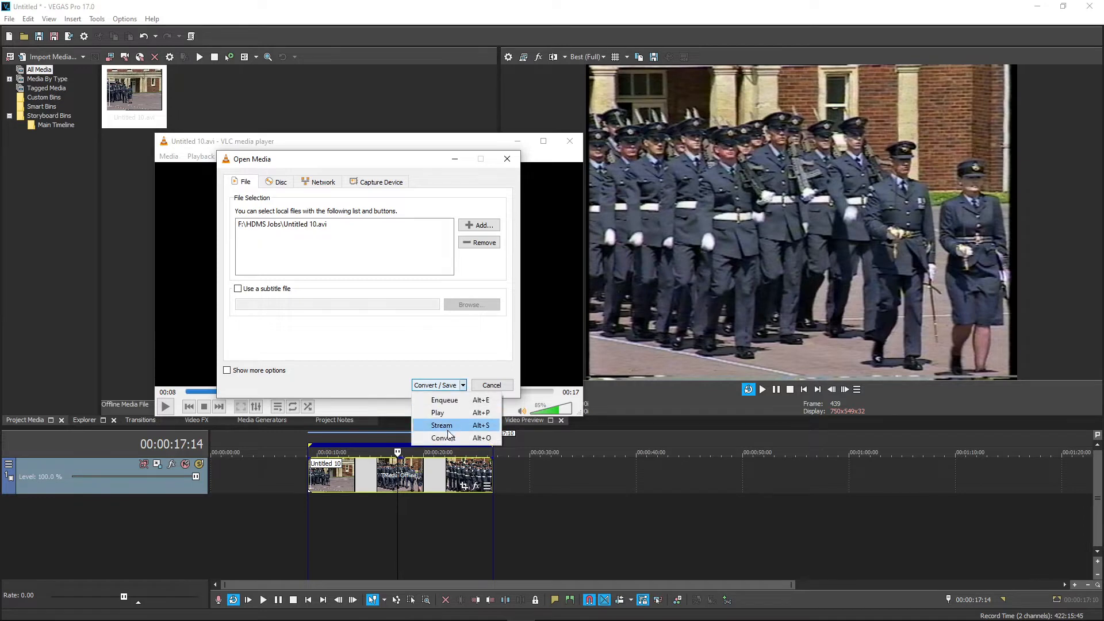
pyautogui.click(443, 438)
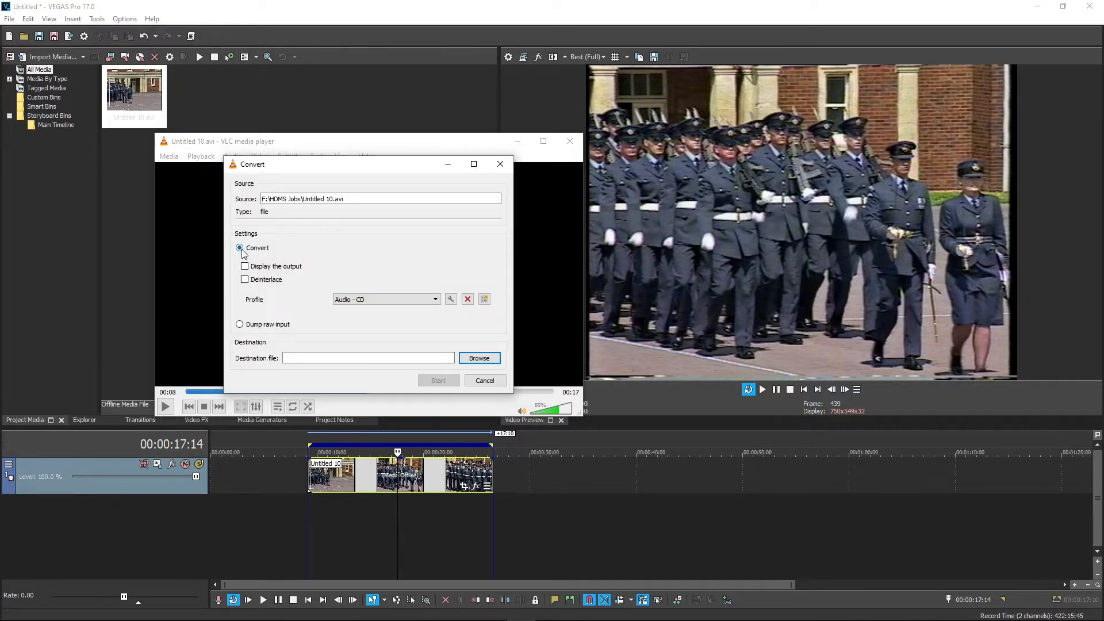
pyautogui.click(434, 298)
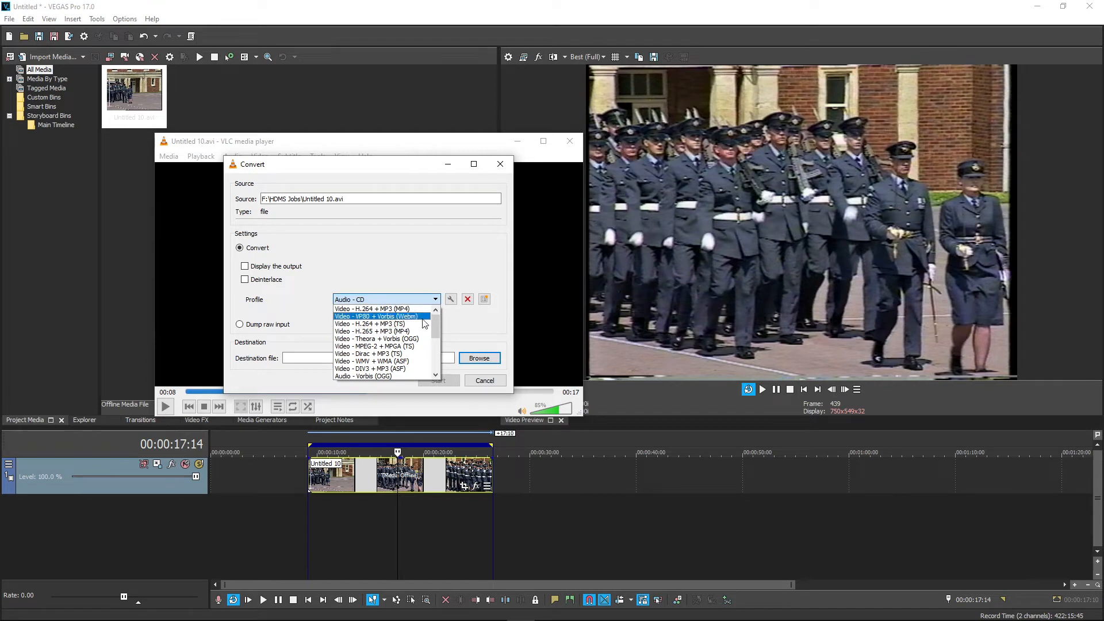
pyautogui.scroll(-3)
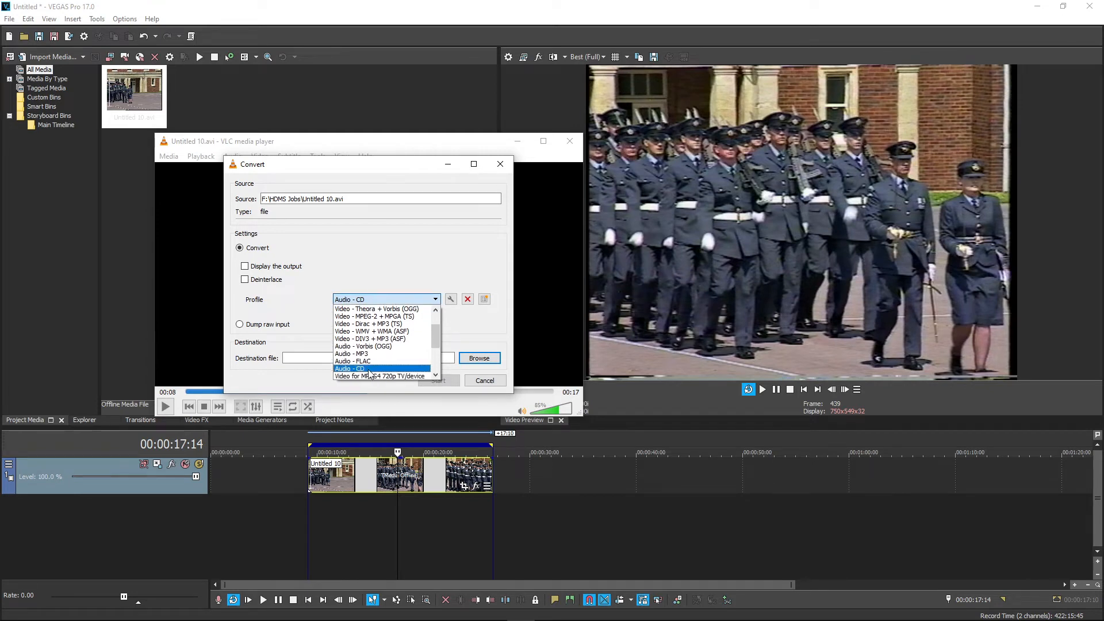
pyautogui.click(348, 369)
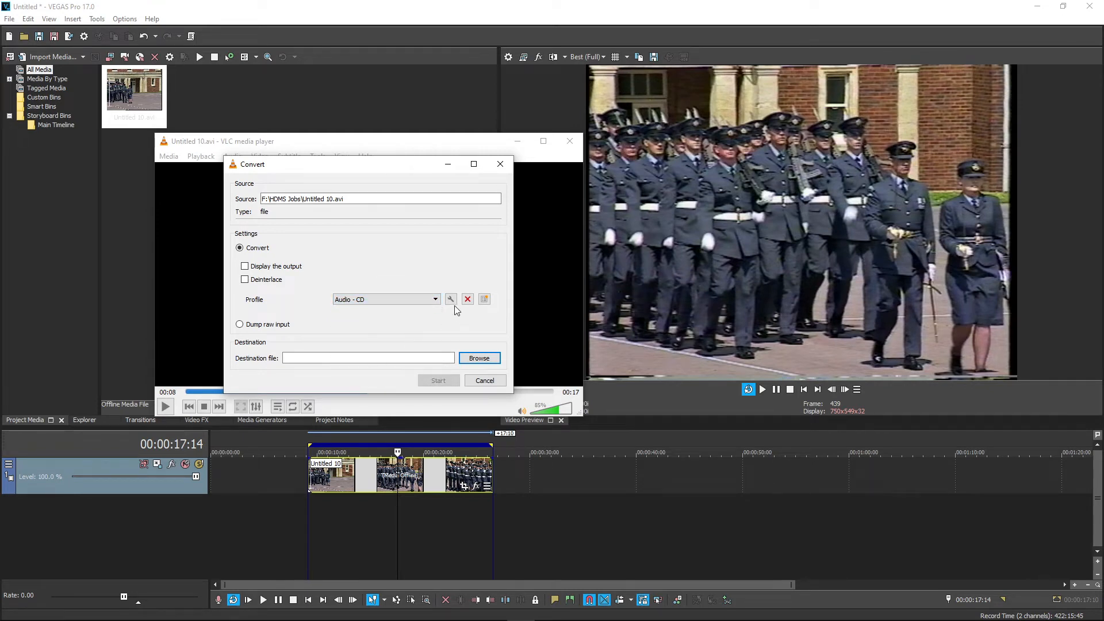
# Edit Audio - CD: video off, audio on as WAV, 2 channels, 48000 Hz, then save
pyautogui.click(450, 299)
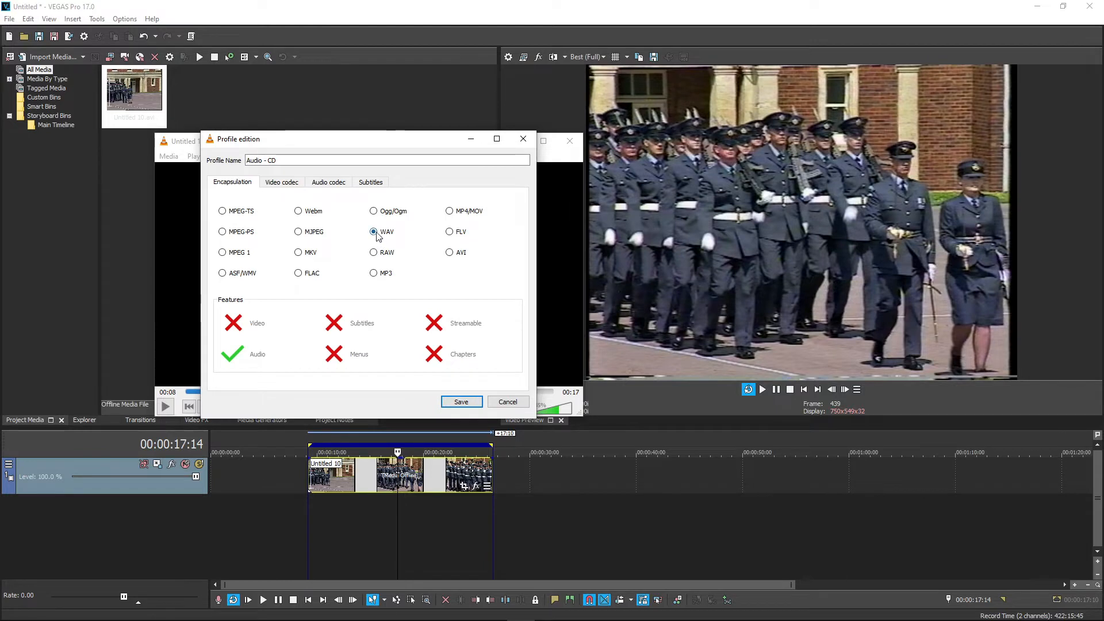
pyautogui.click(282, 181)
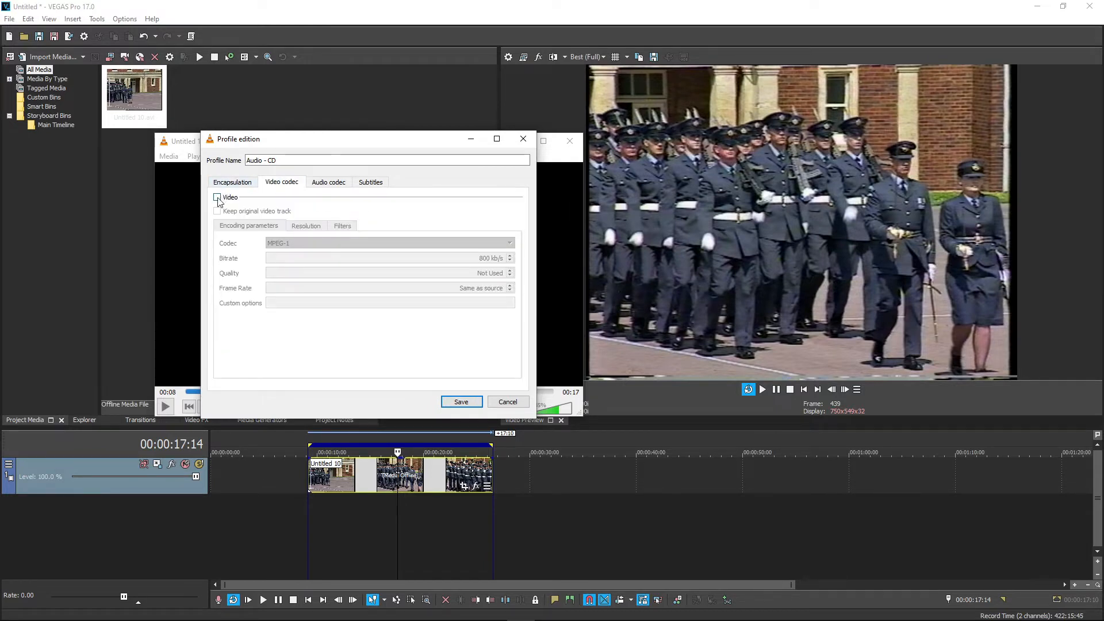
pyautogui.click(327, 182)
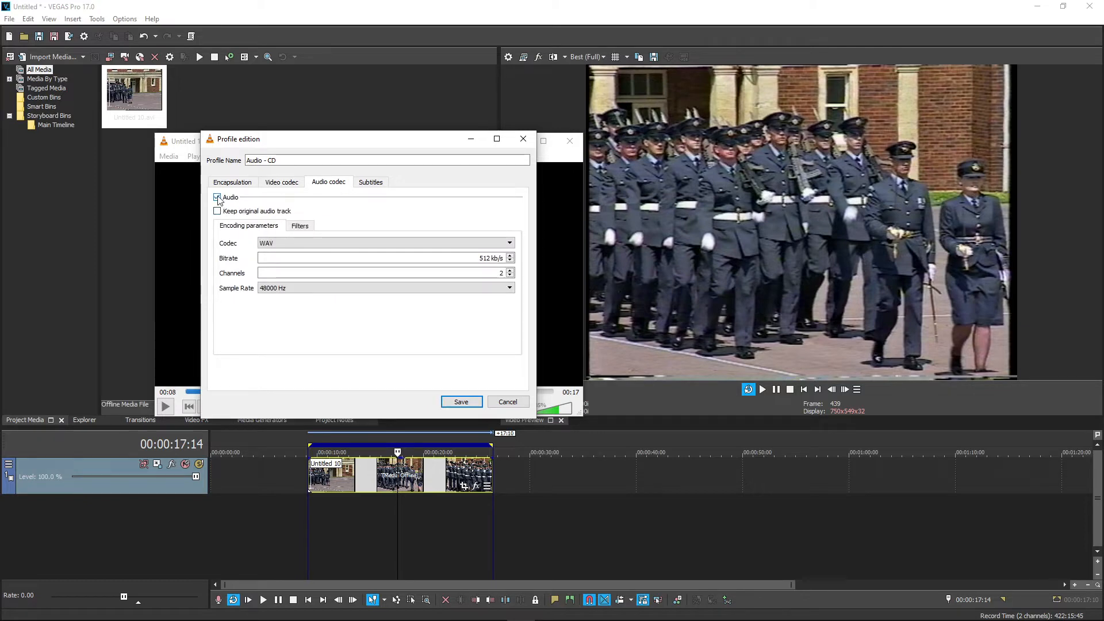
pyautogui.click(218, 197)
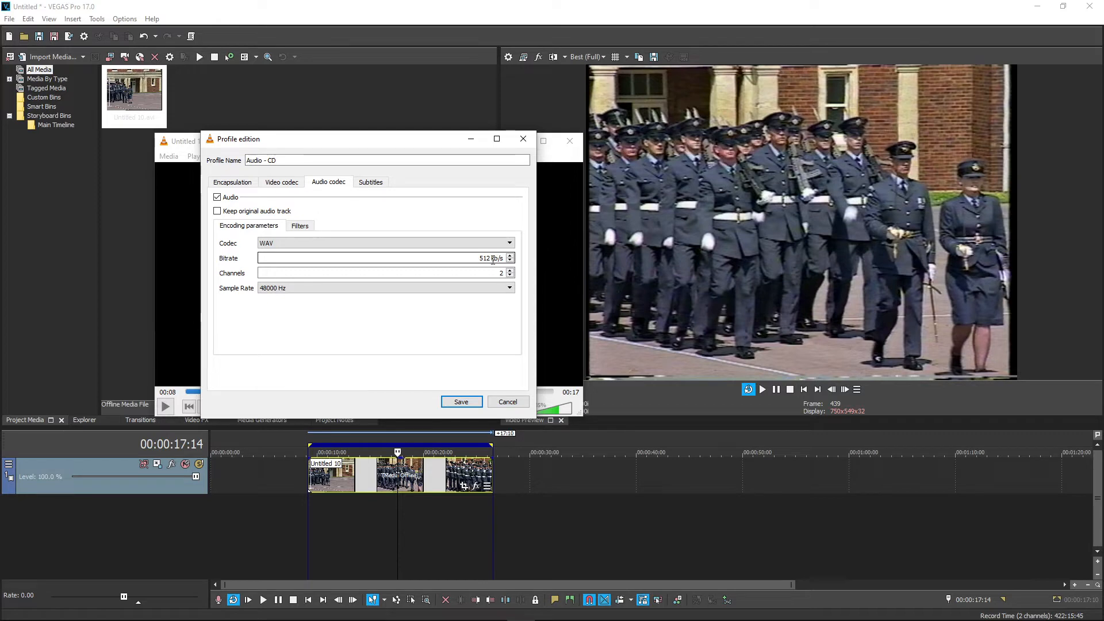
pyautogui.click(508, 288)
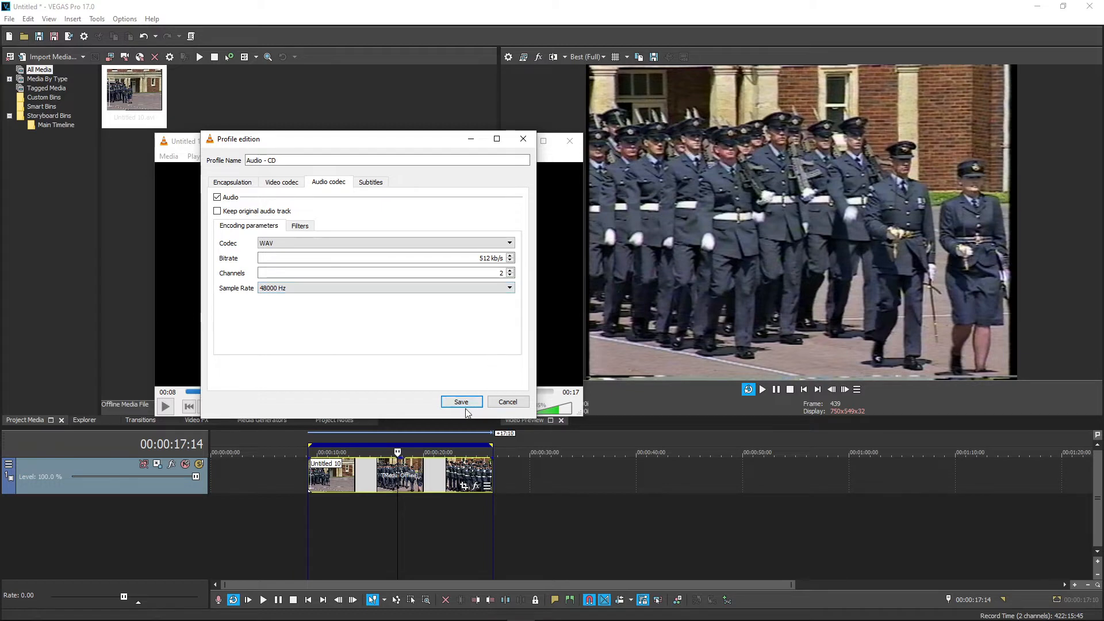
pyautogui.click(461, 401)
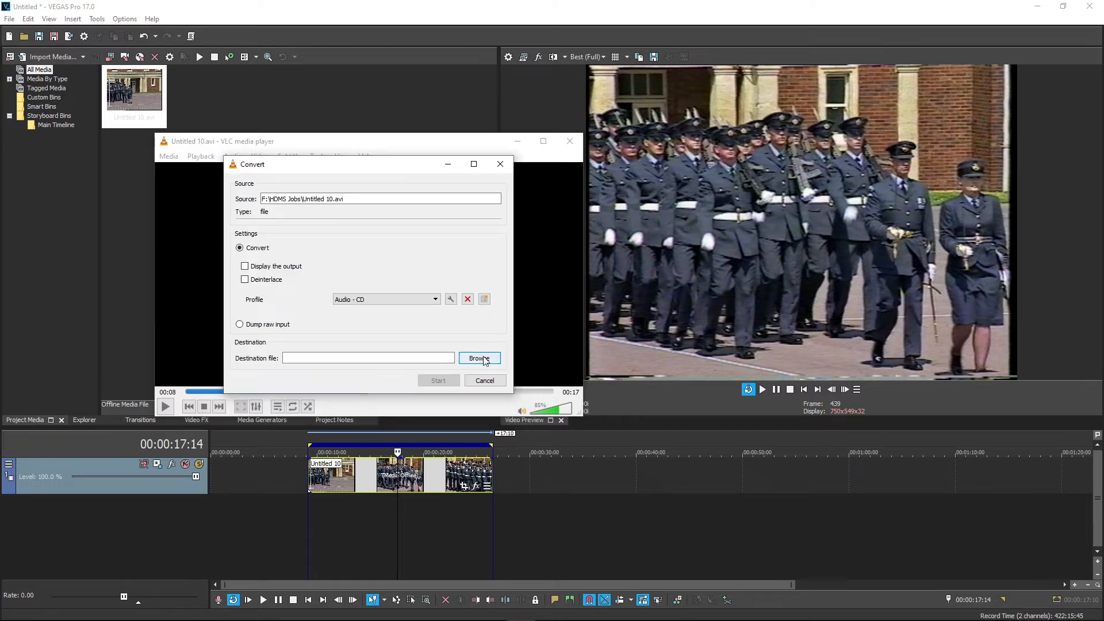
# Set the conversion destination to Untitled 10.wav in the HDMS Jobs folder
pyautogui.click(480, 358)
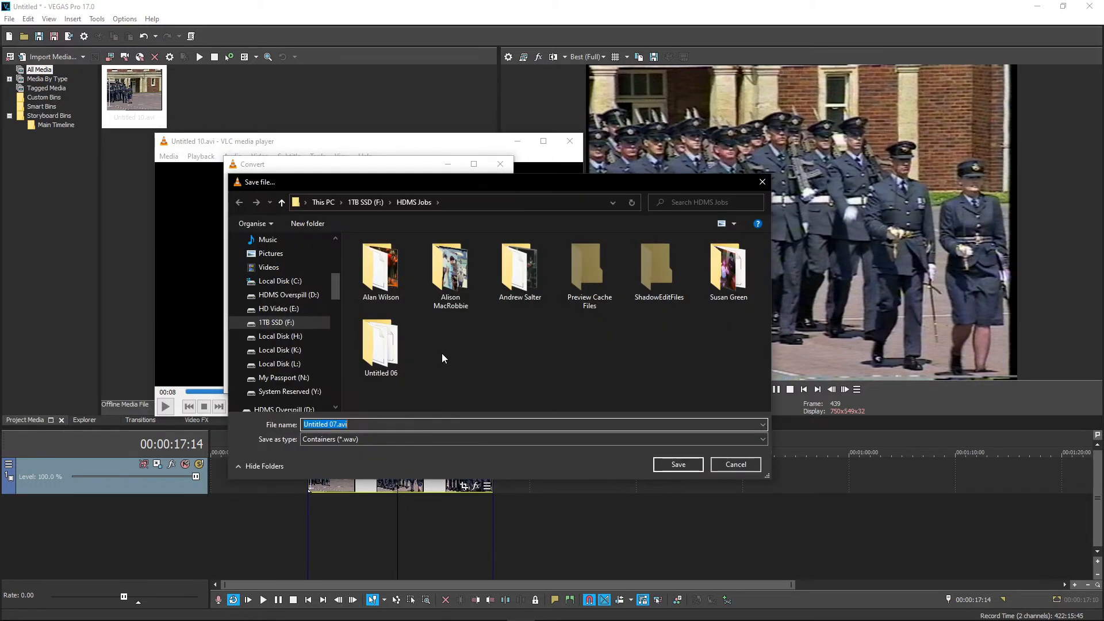
pyautogui.click(333, 424)
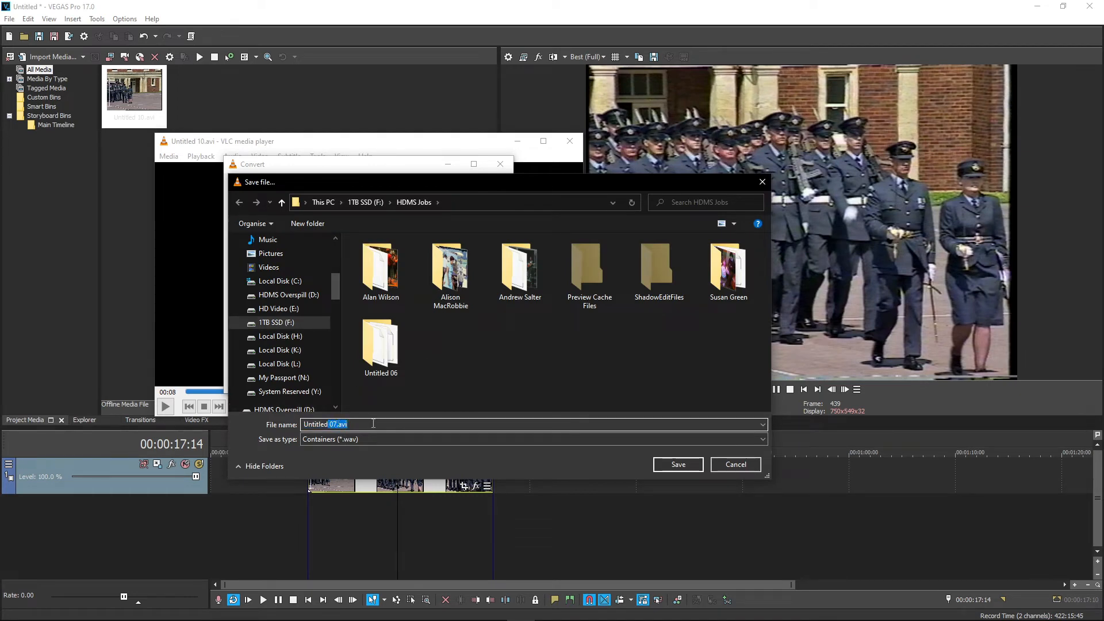
pyautogui.write('Untitled10')
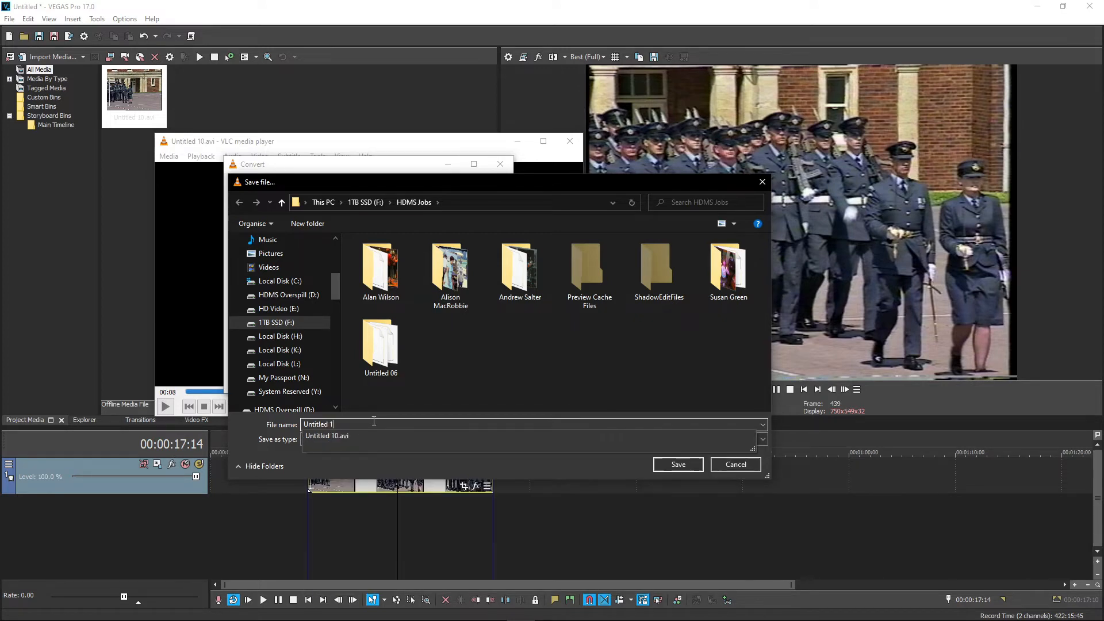
pyautogui.write('0.wav')
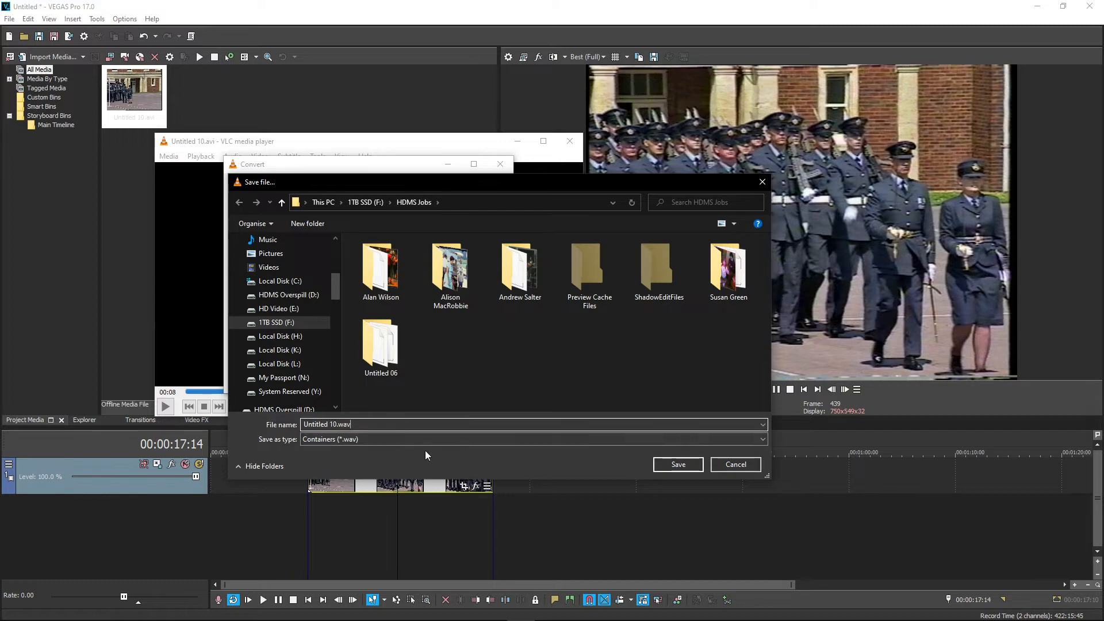
pyautogui.click(677, 465)
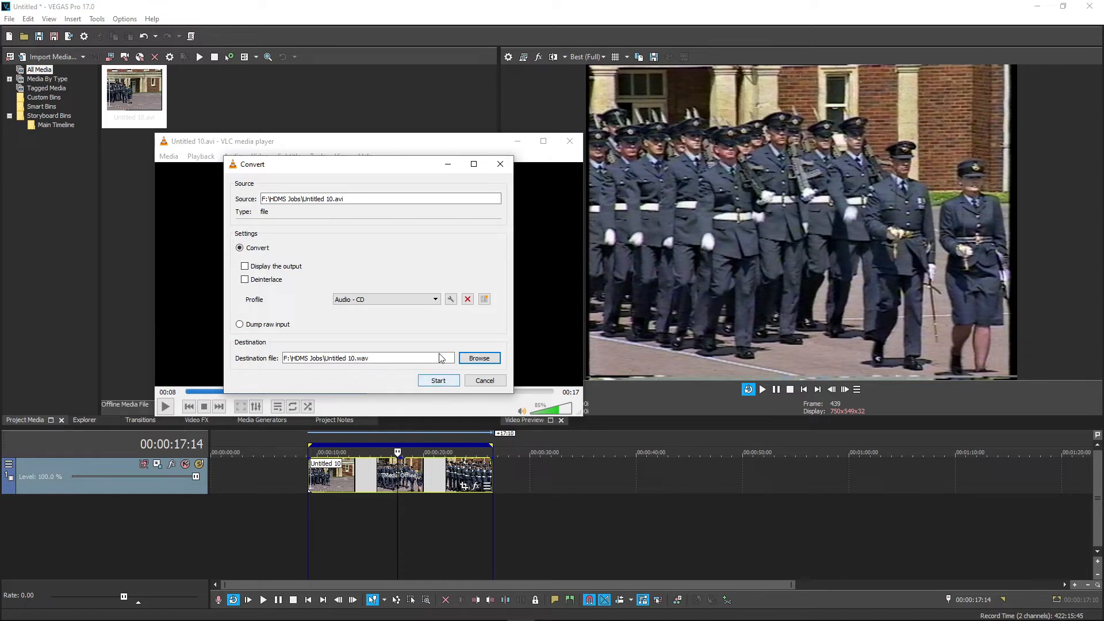
pyautogui.moveTo(405, 324)
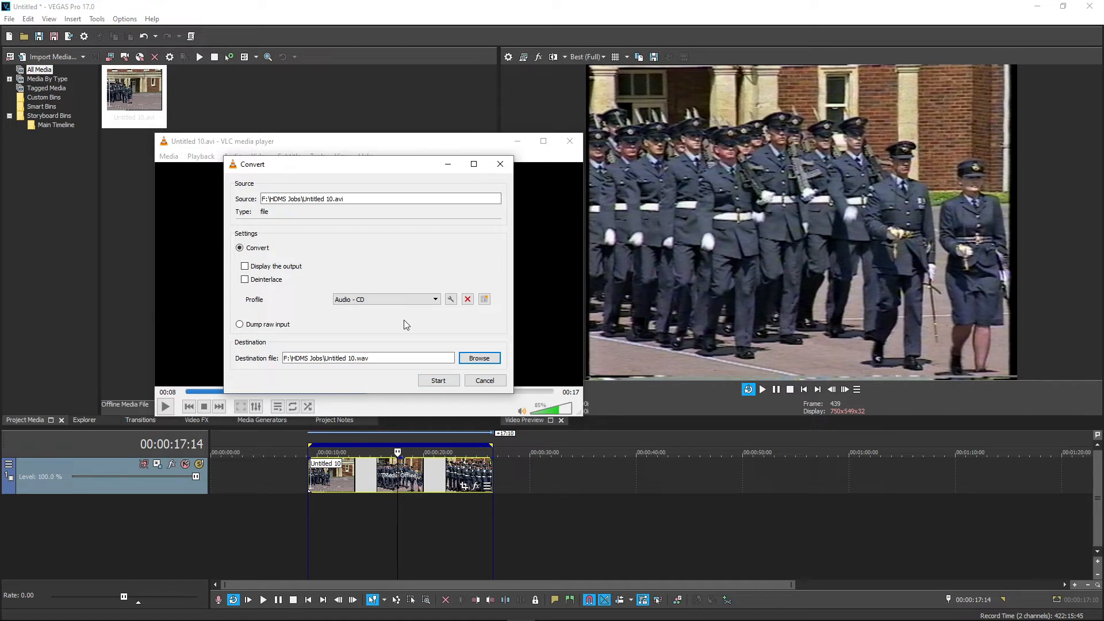
pyautogui.moveTo(406, 324)
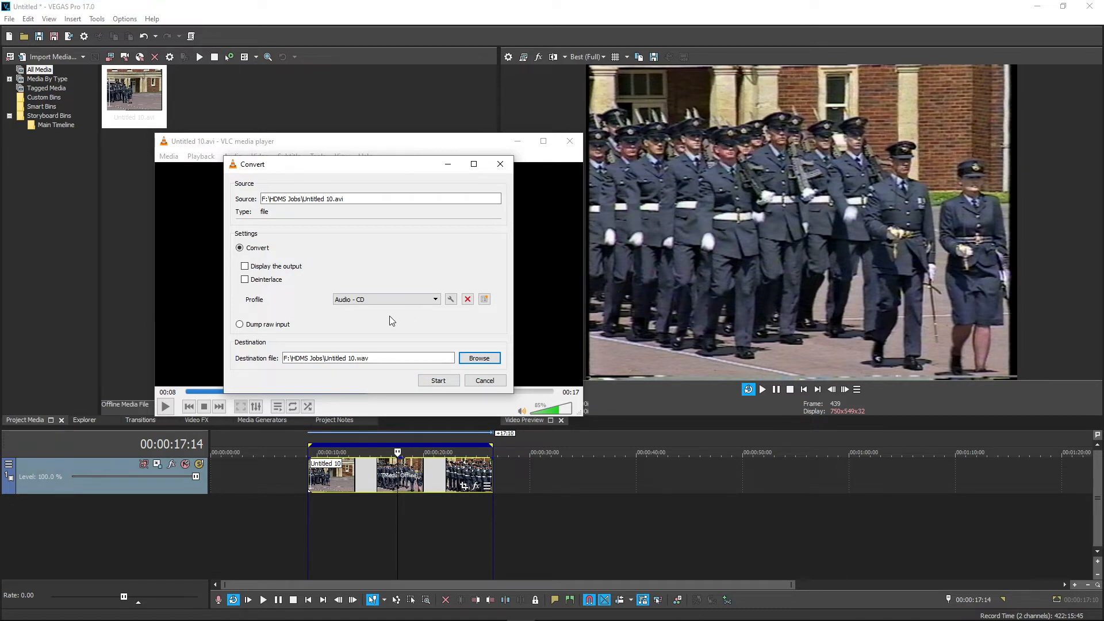
pyautogui.moveTo(361, 363)
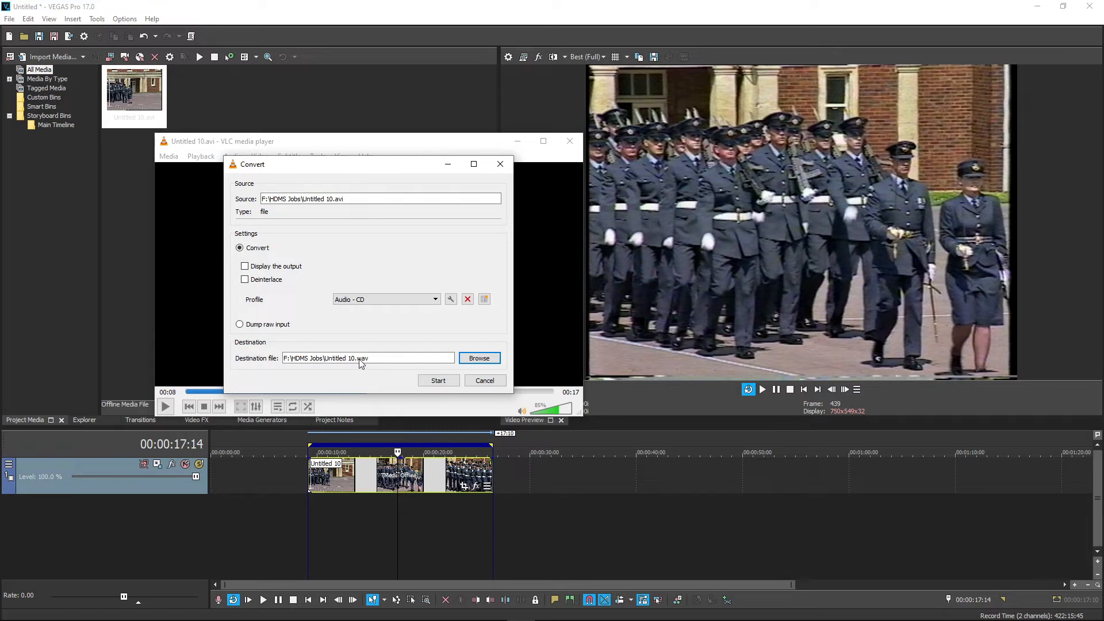
pyautogui.moveTo(471, 372)
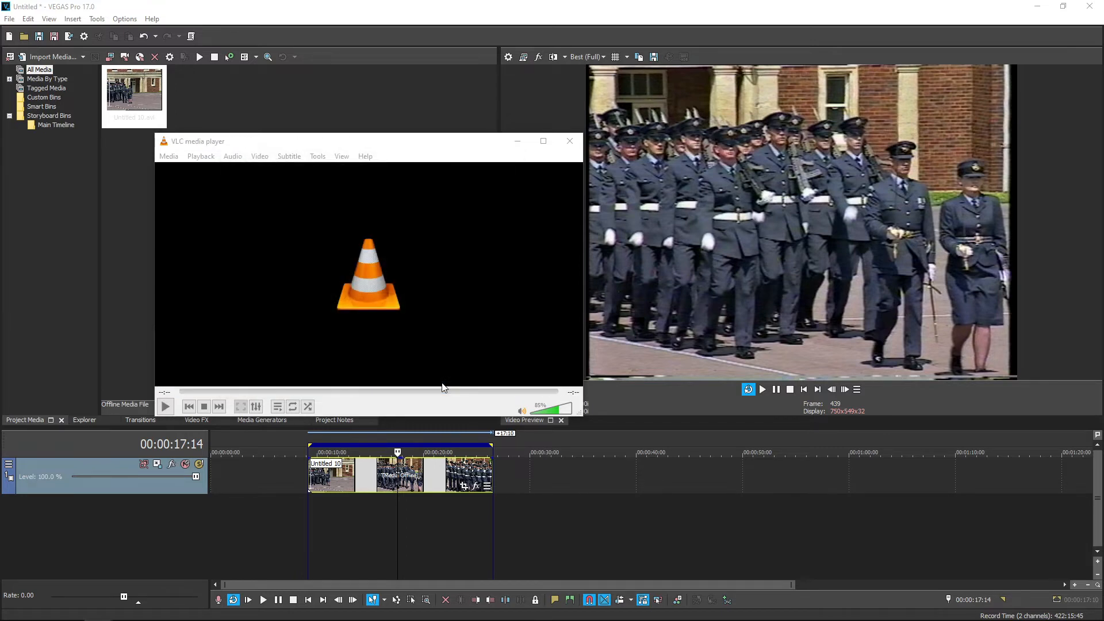
# Return to VEGAS and select the Untitled 10.wav clip to align under the video
pyautogui.click(569, 141)
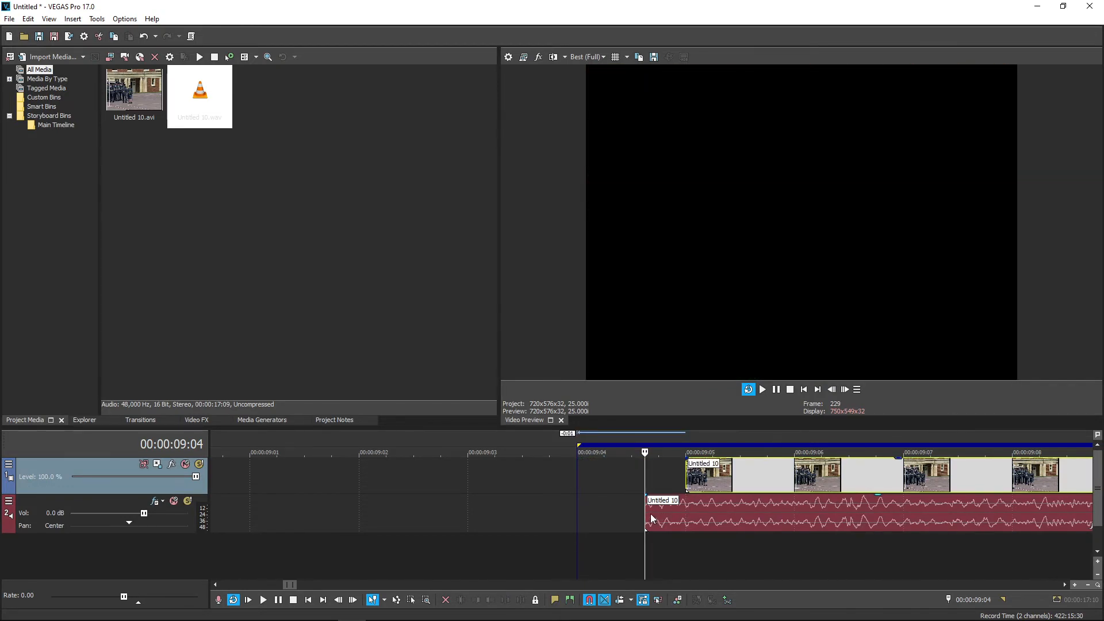
pyautogui.click(701, 506)
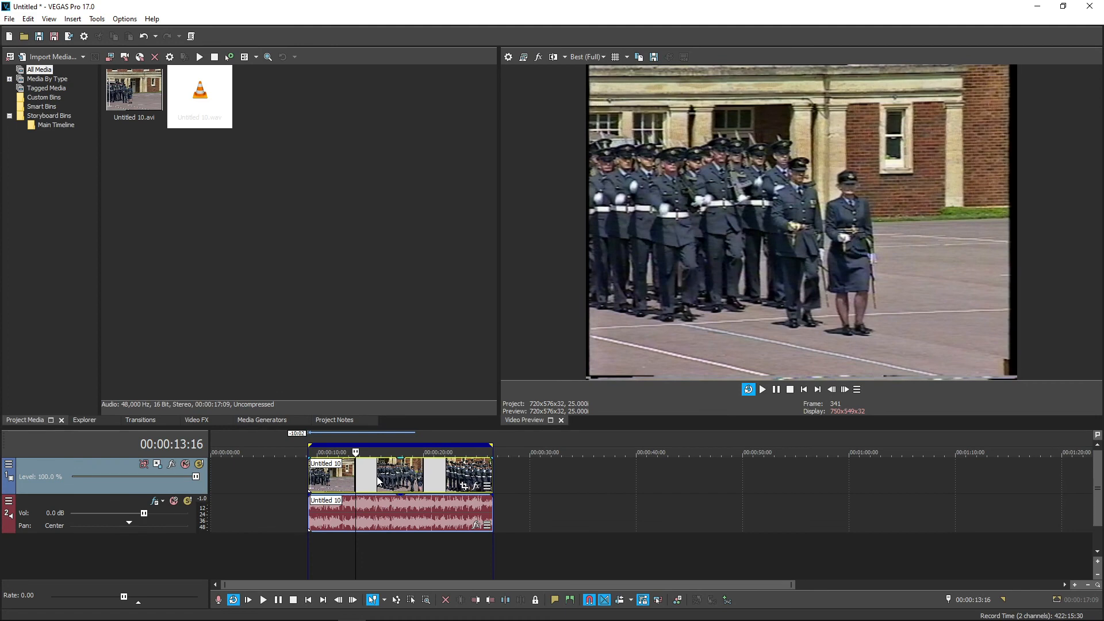
pyautogui.moveTo(452, 481)
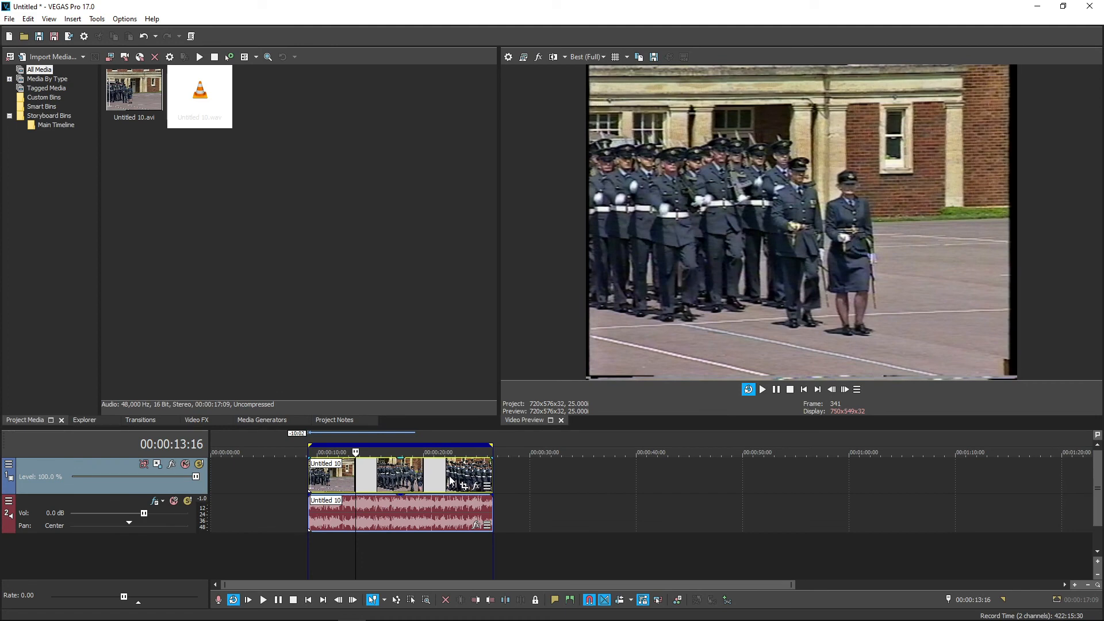
pyautogui.moveTo(359, 483)
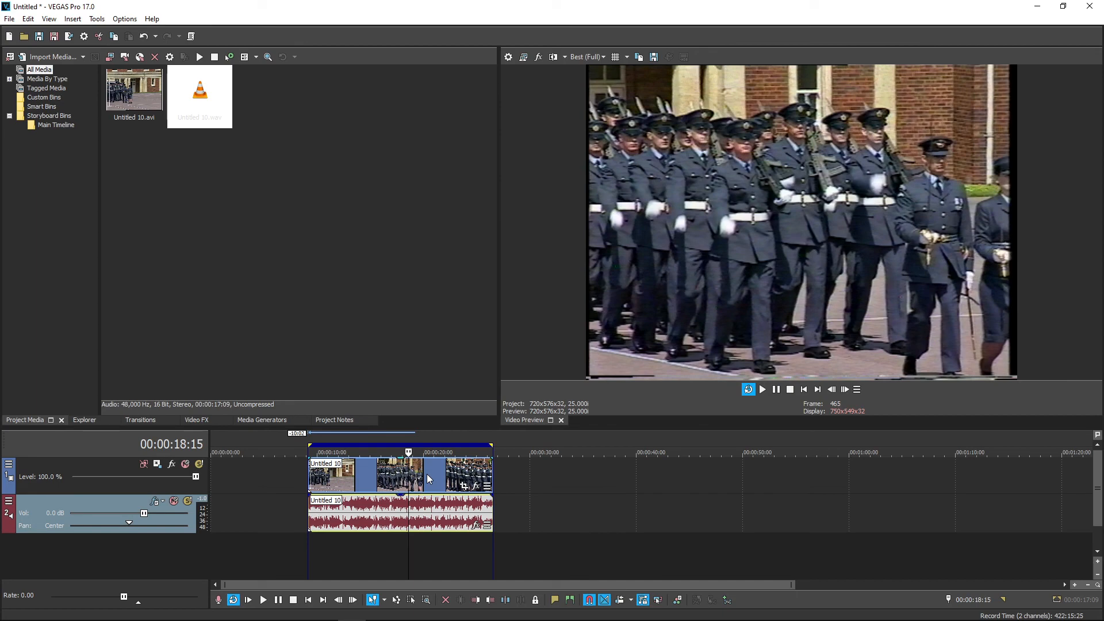
pyautogui.moveTo(439, 473)
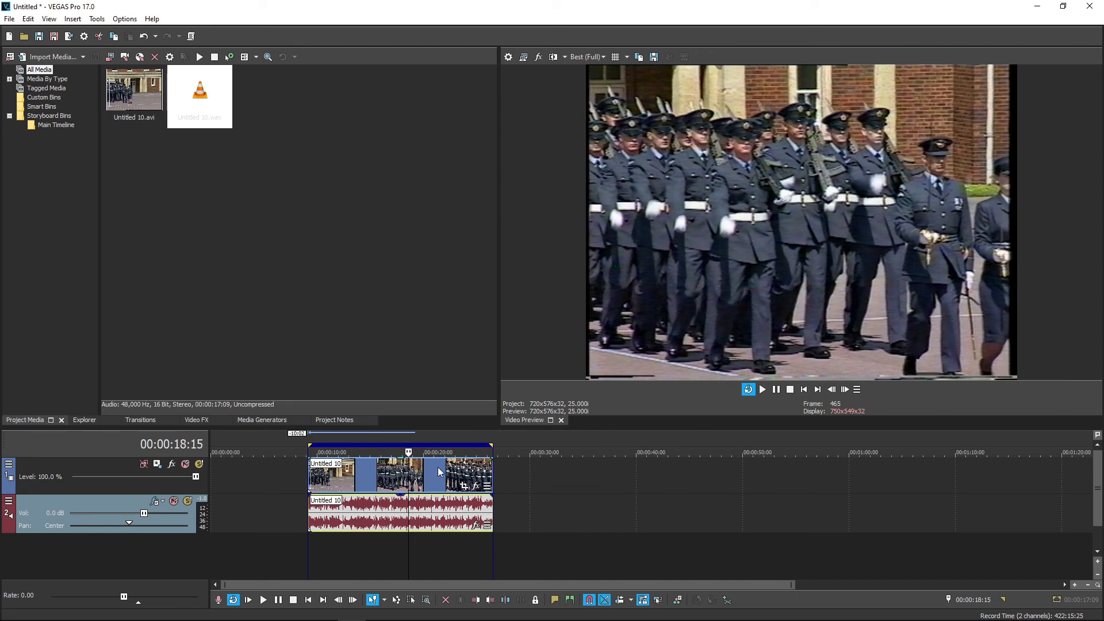